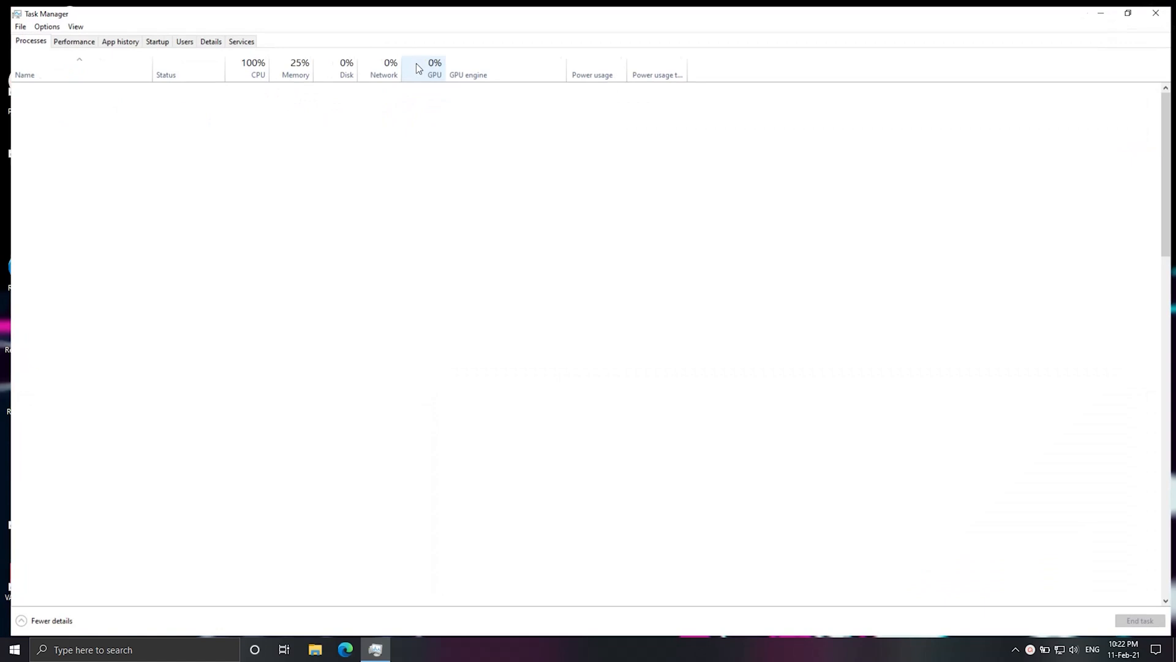
- View the Memory performance details: 2400 MHz speed, 1 of 1 slots used, SODIMM form factor
click(73, 41)
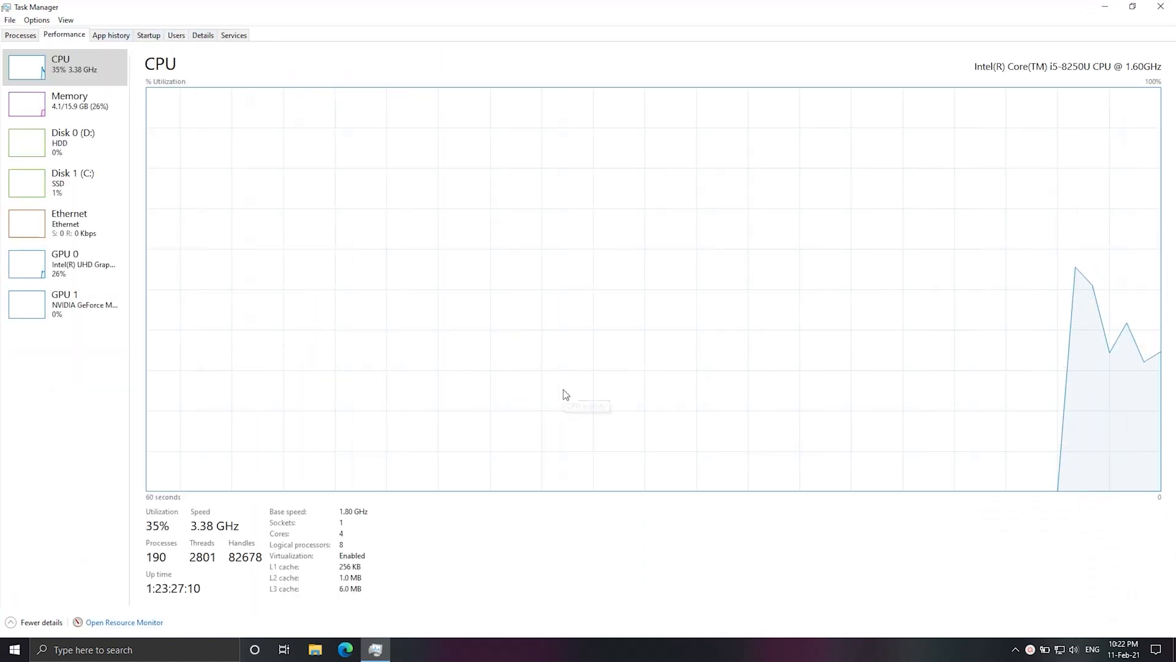
click(68, 100)
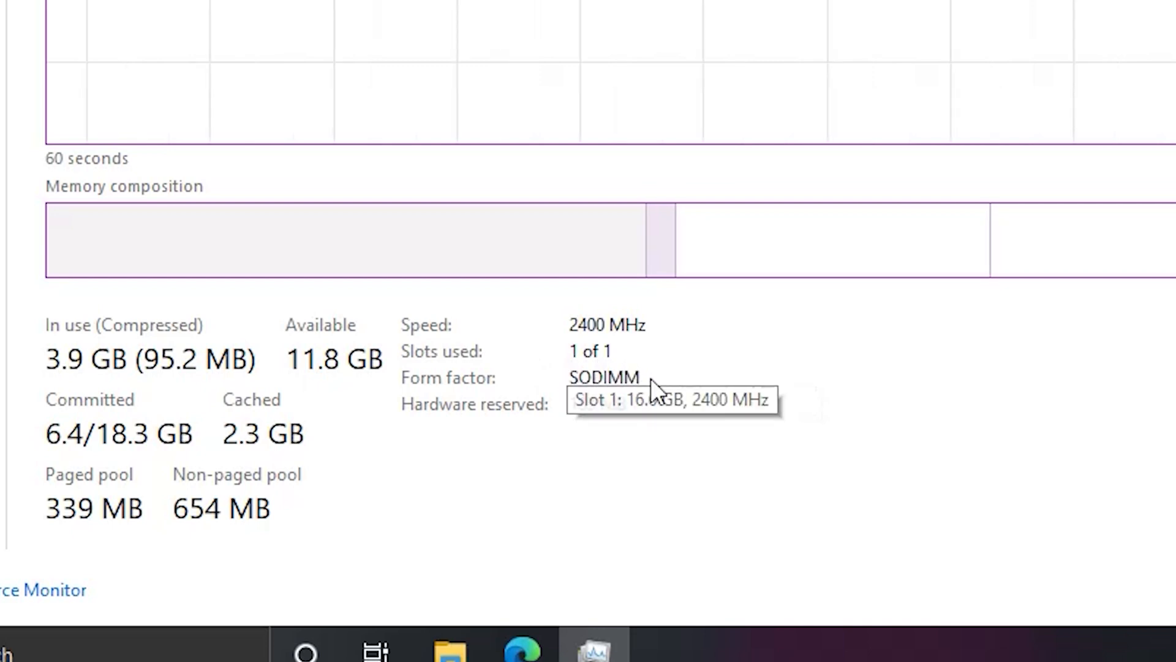
mouse_move(716, 508)
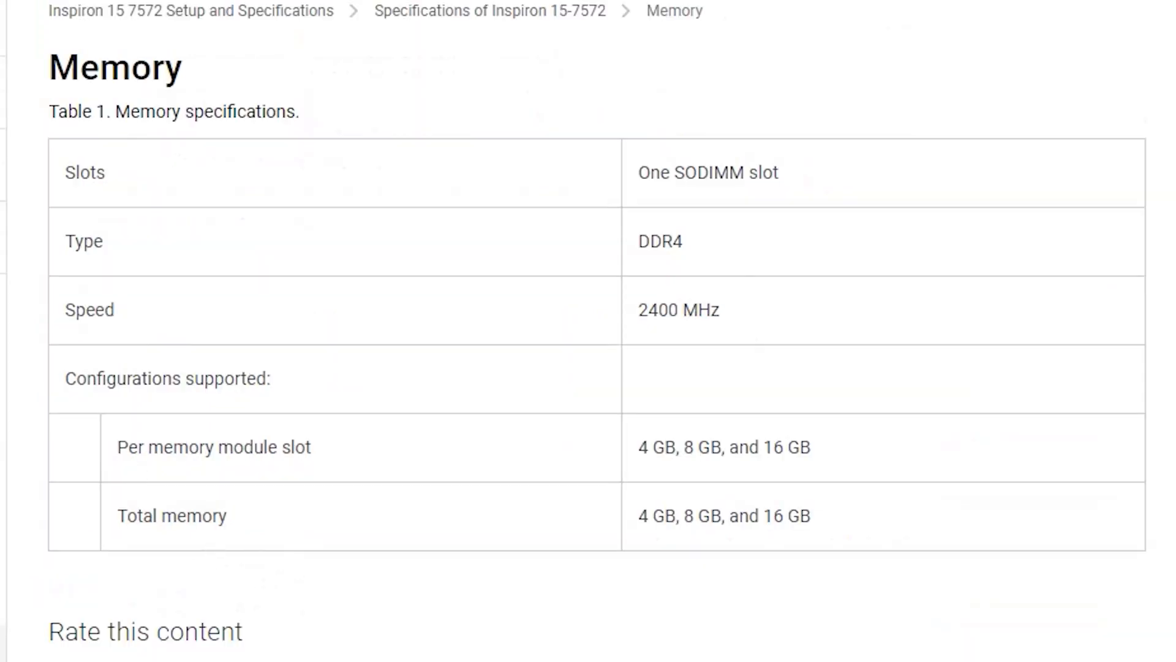
mouse_move(701, 499)
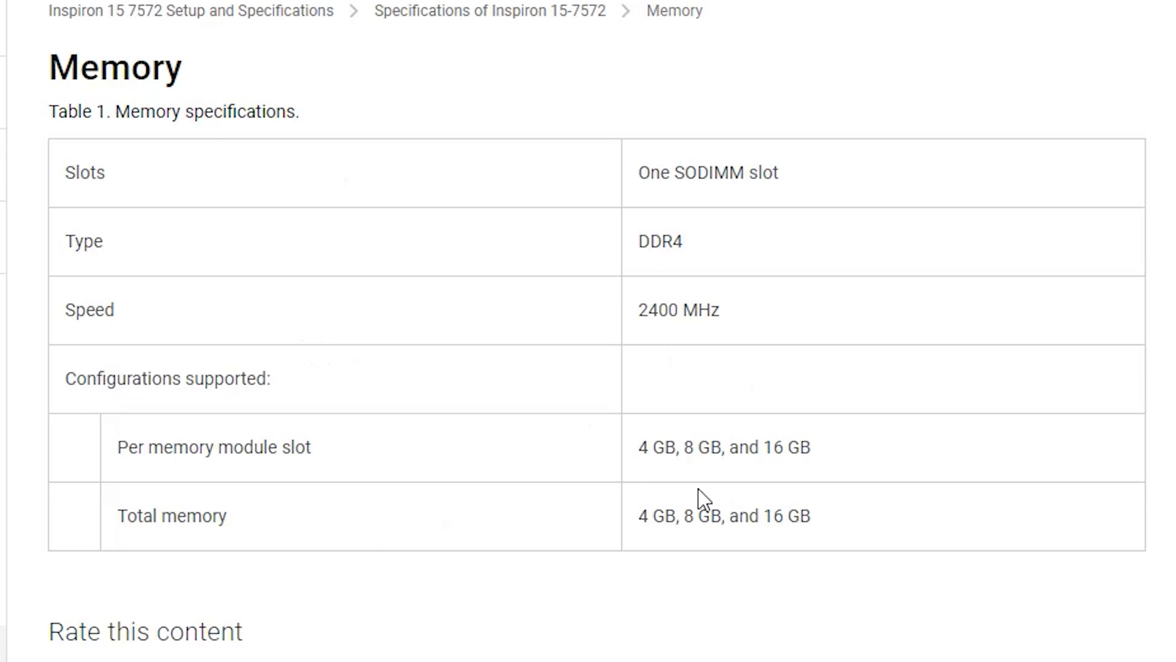
mouse_move(868, 499)
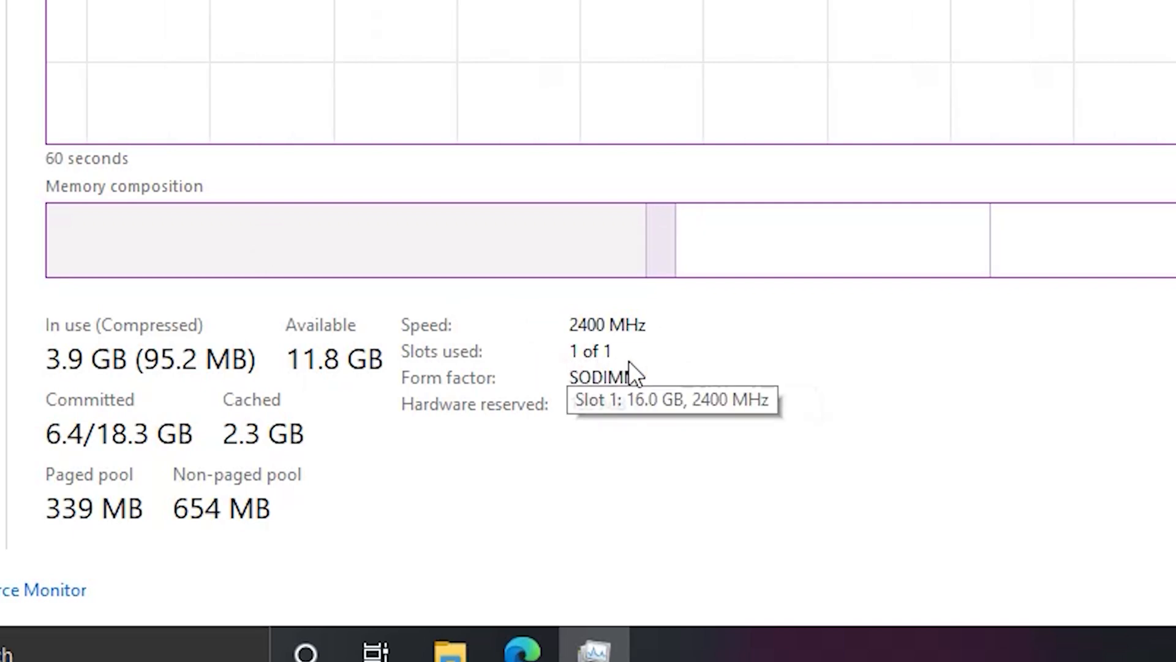
mouse_move(716, 511)
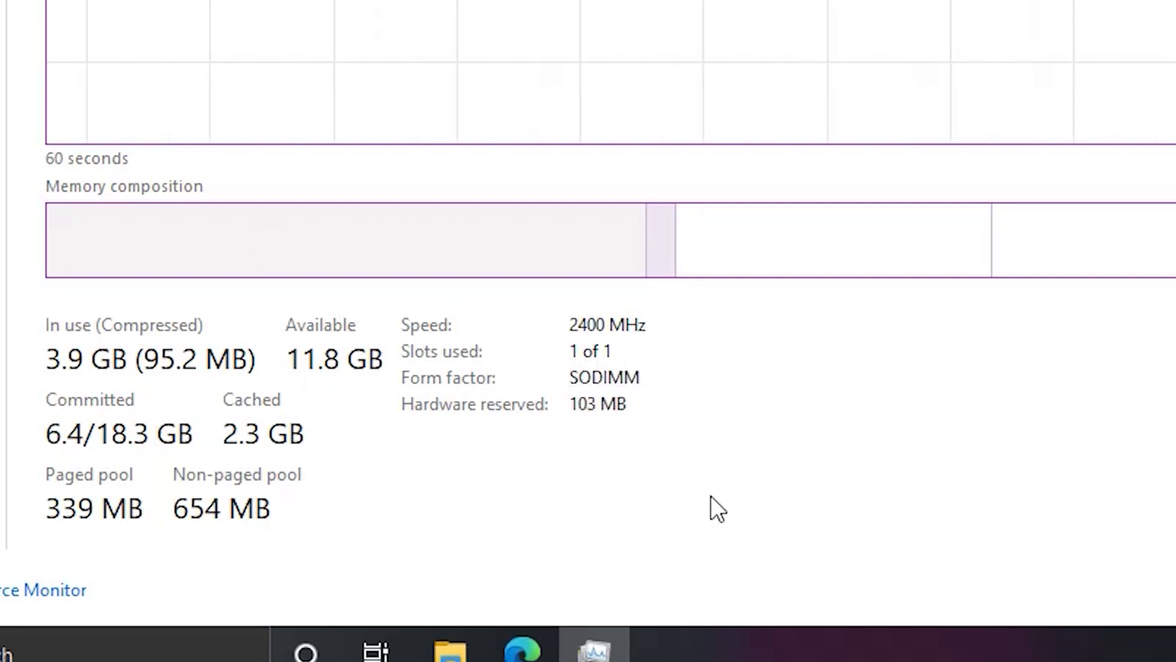